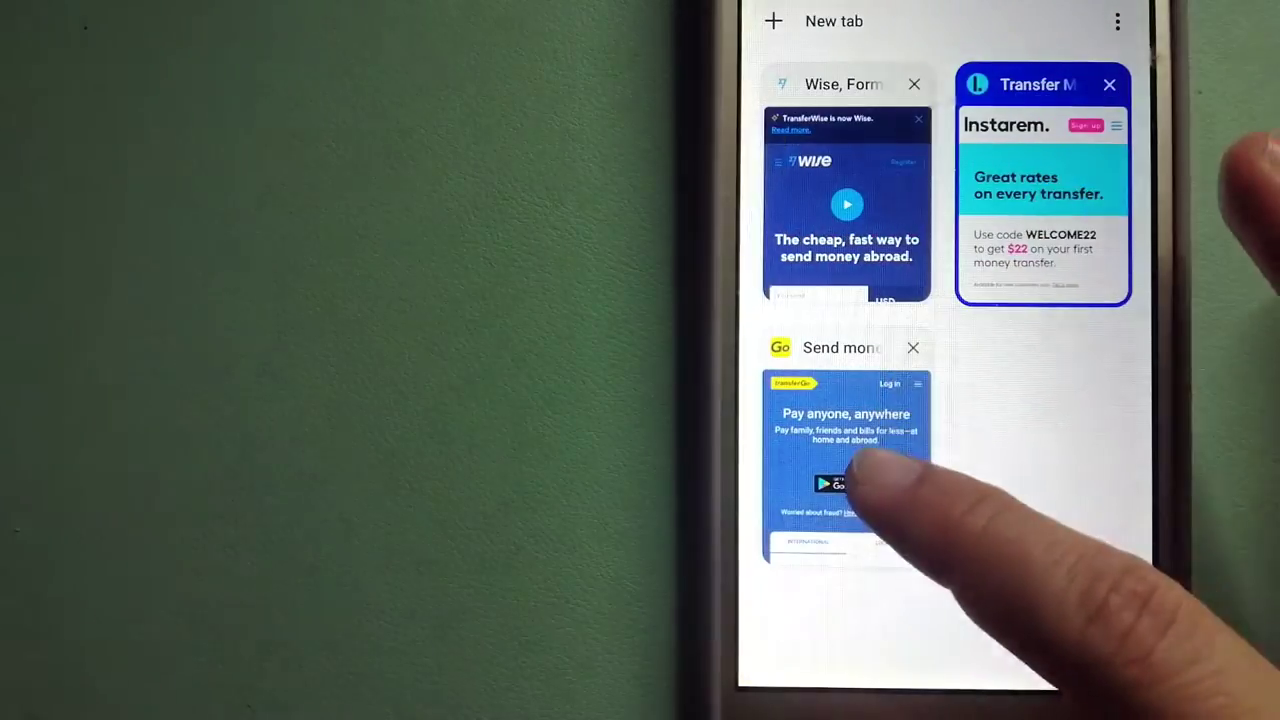
# Step: Switch from the tab overview to the TransferGo Send money tab quoting £300 GBP to RON
pyautogui.click(846, 464)
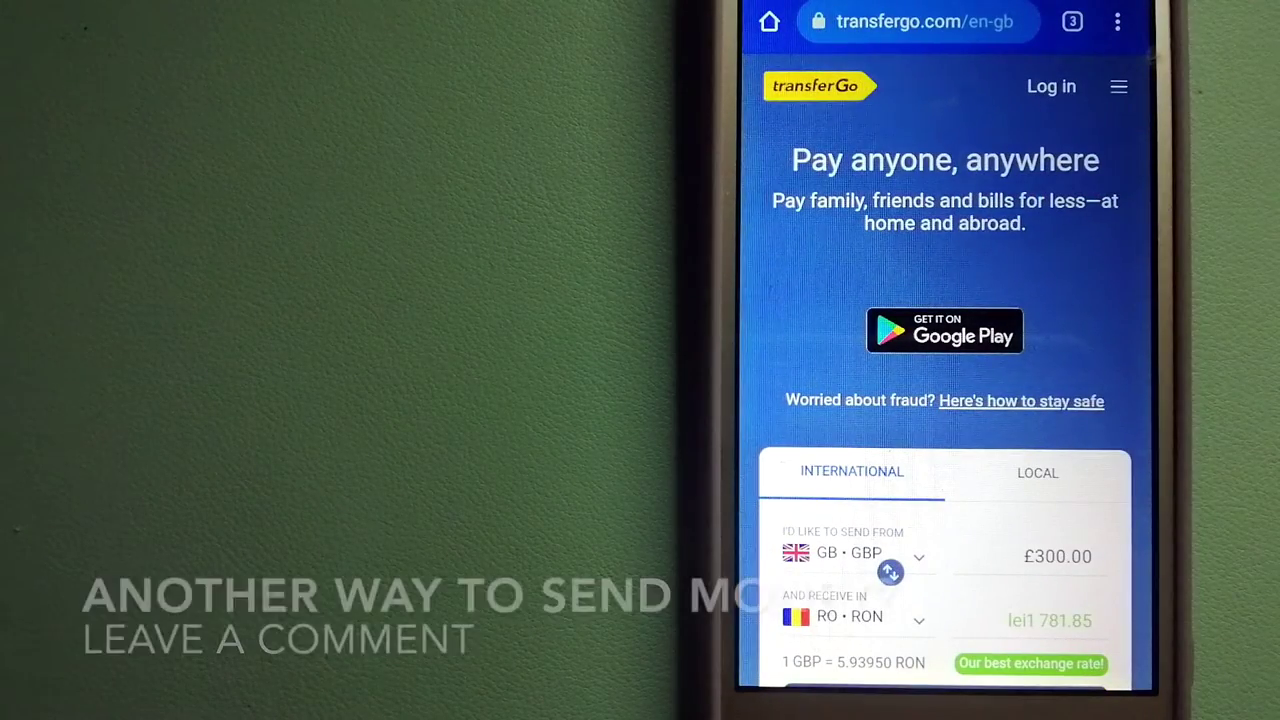